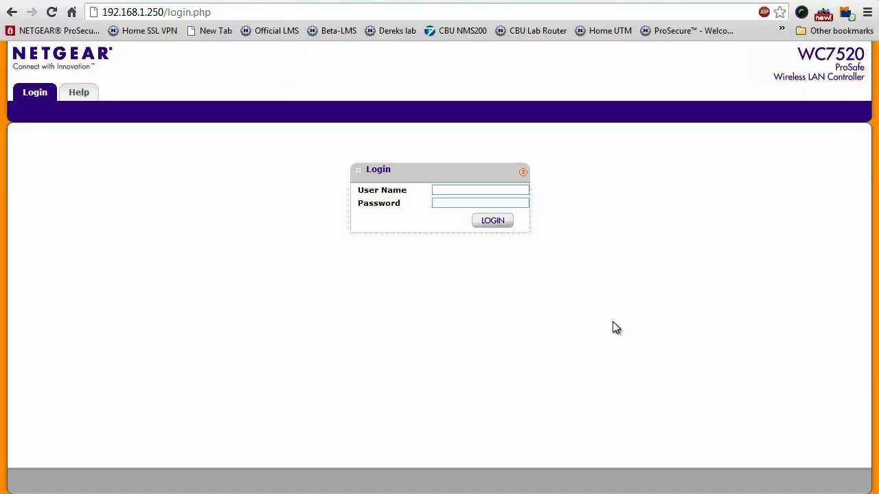
{"action": "mouse_move", "coordinate": [566, 313]}
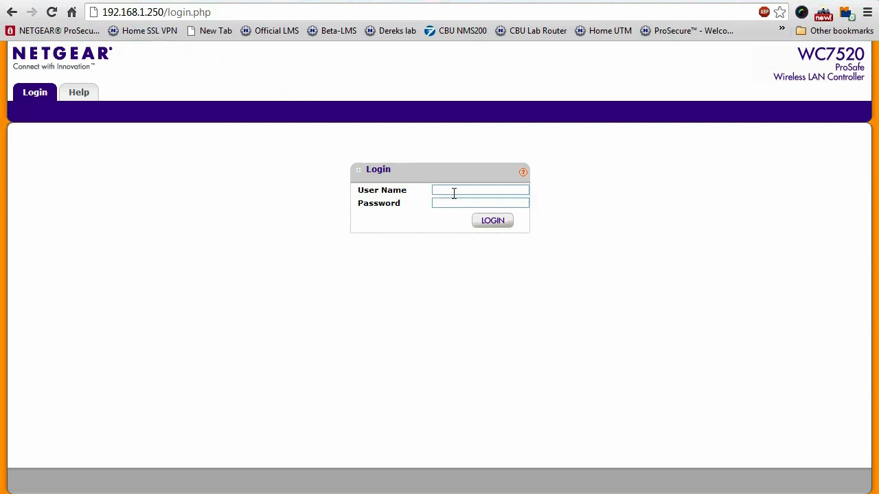
Log in to the WC7520 controller as 'admin'
{"action": "type", "text": "admin"}
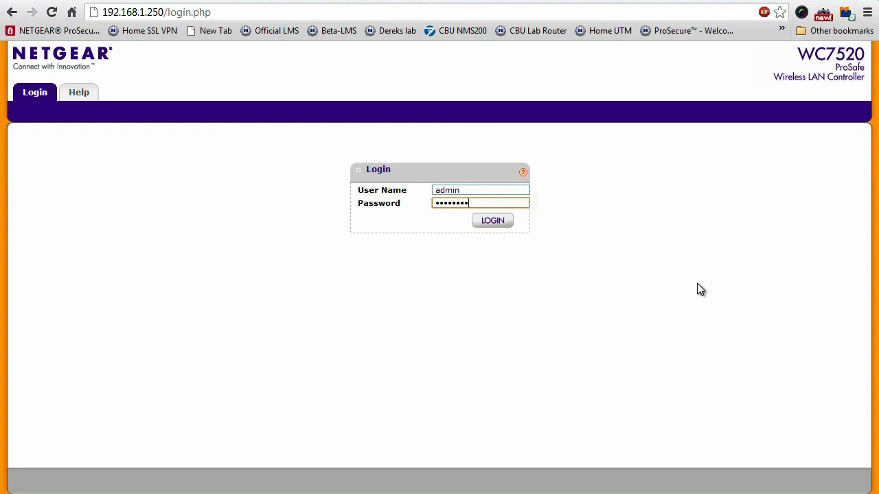
{"action": "left_click", "coordinate": [491, 220]}
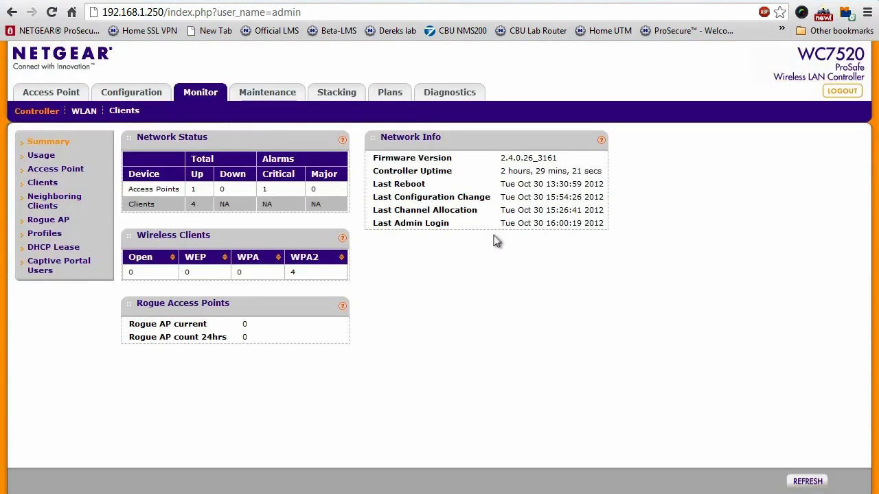
{"action": "mouse_move", "coordinate": [474, 241]}
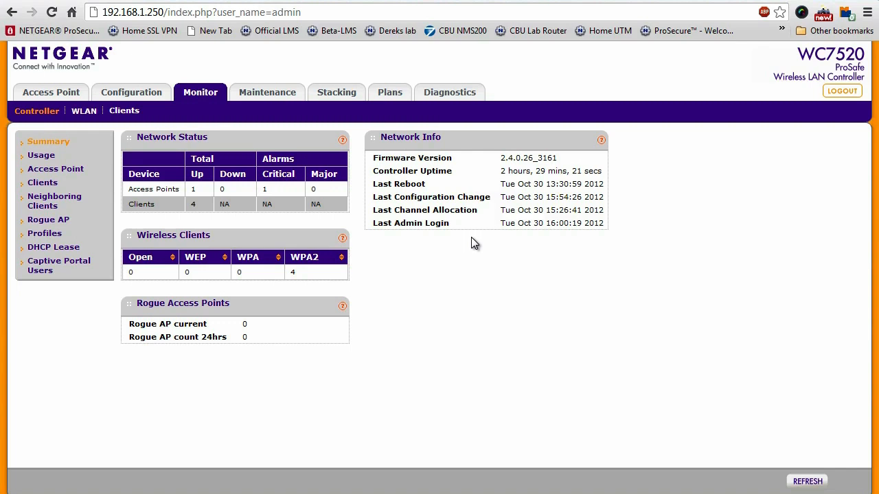
{"action": "mouse_move", "coordinate": [472, 246]}
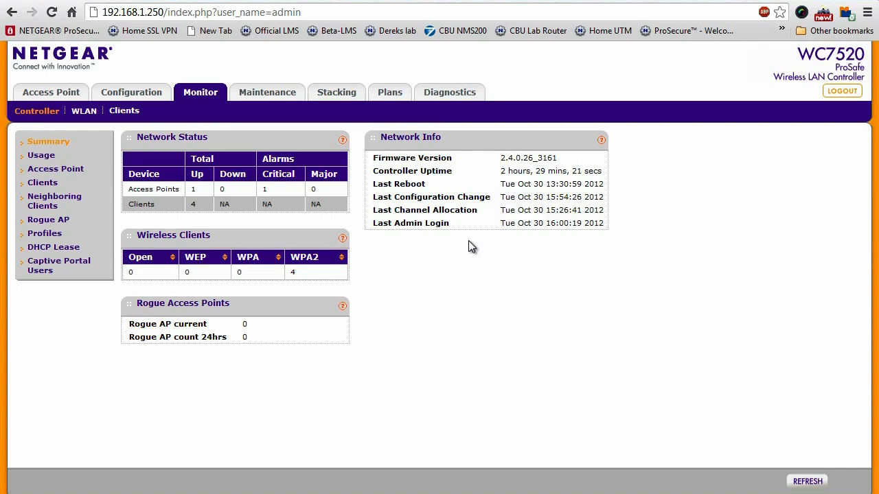
{"action": "mouse_move", "coordinate": [340, 236]}
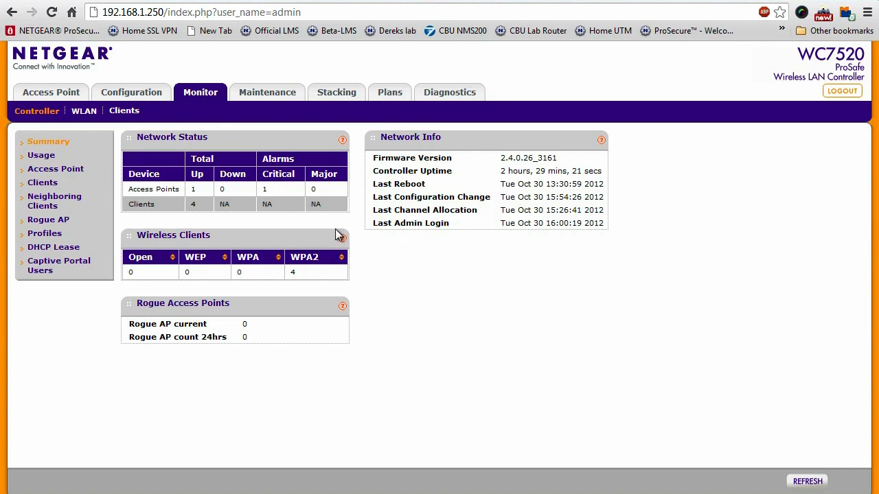
{"action": "mouse_move", "coordinate": [332, 236]}
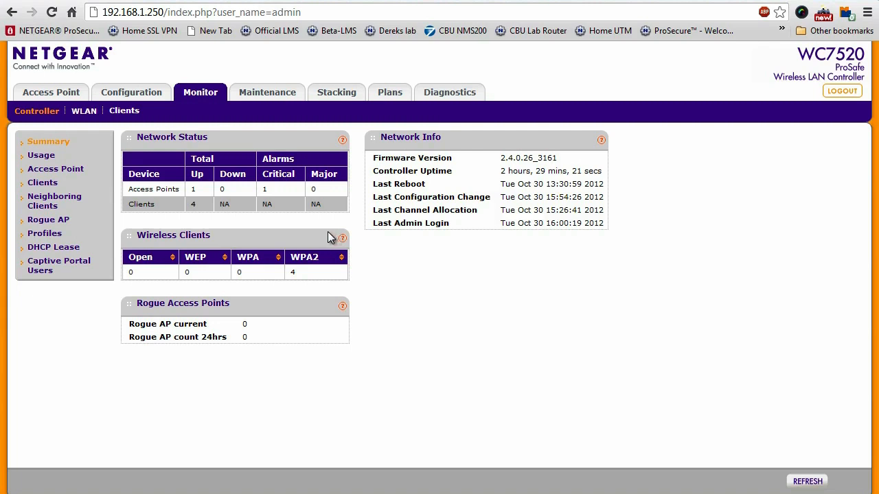
{"action": "mouse_move", "coordinate": [286, 252]}
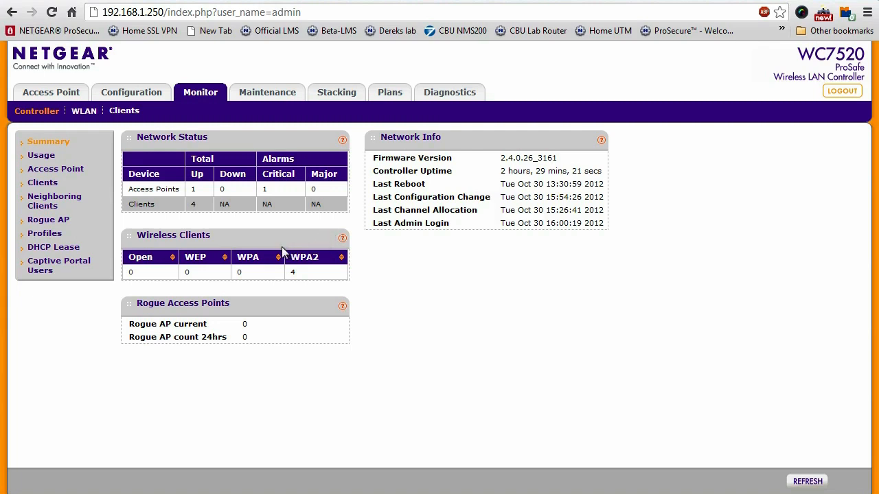
{"action": "mouse_move", "coordinate": [421, 330]}
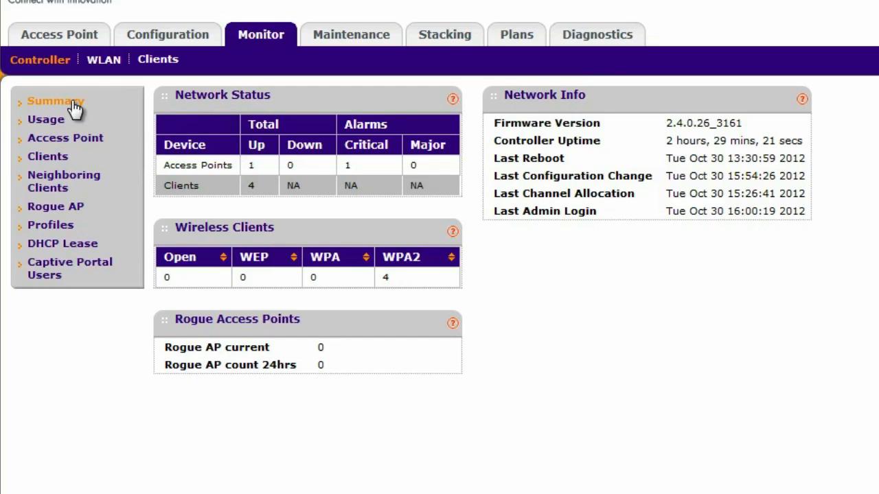
{"action": "mouse_move", "coordinate": [418, 206]}
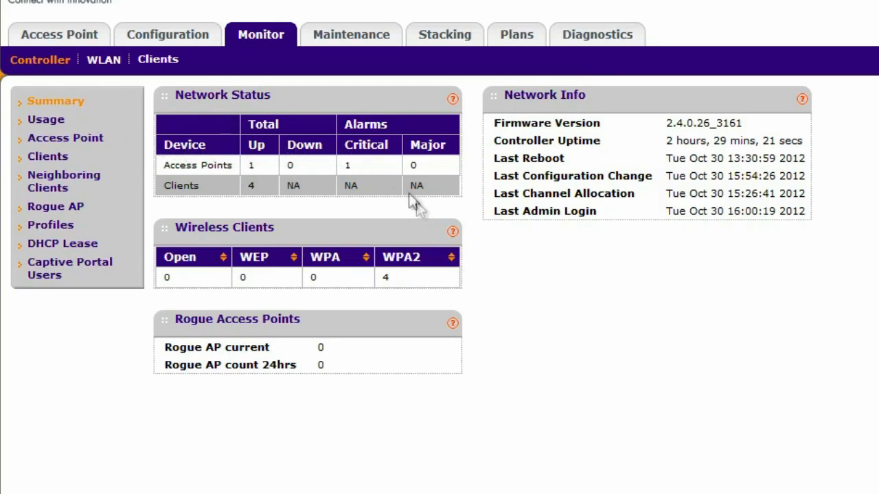
{"action": "mouse_move", "coordinate": [282, 218]}
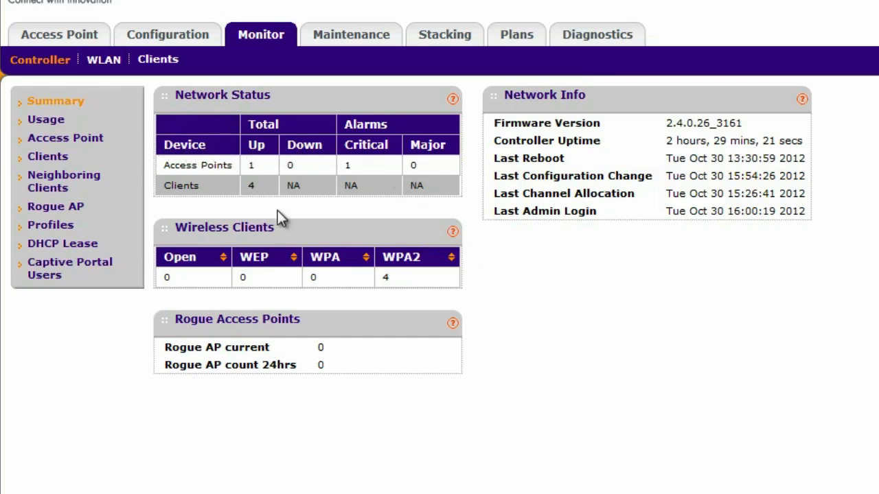
{"action": "mouse_move", "coordinate": [264, 228]}
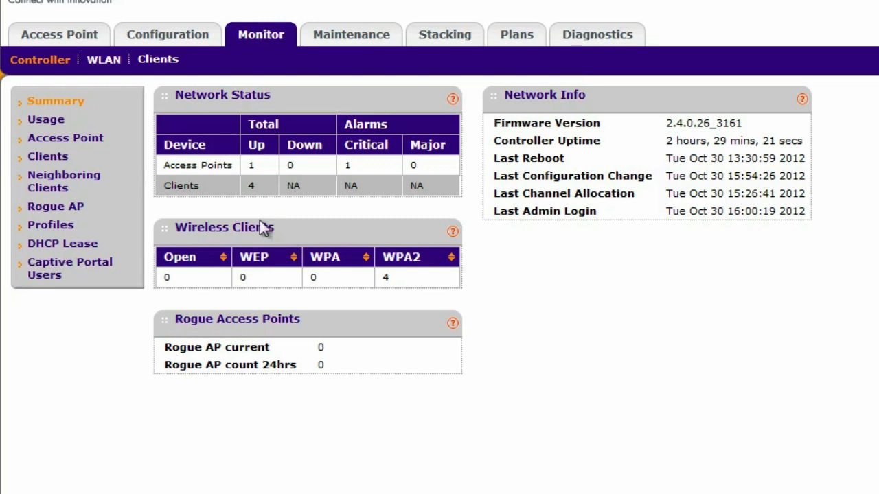
{"action": "mouse_move", "coordinate": [241, 217]}
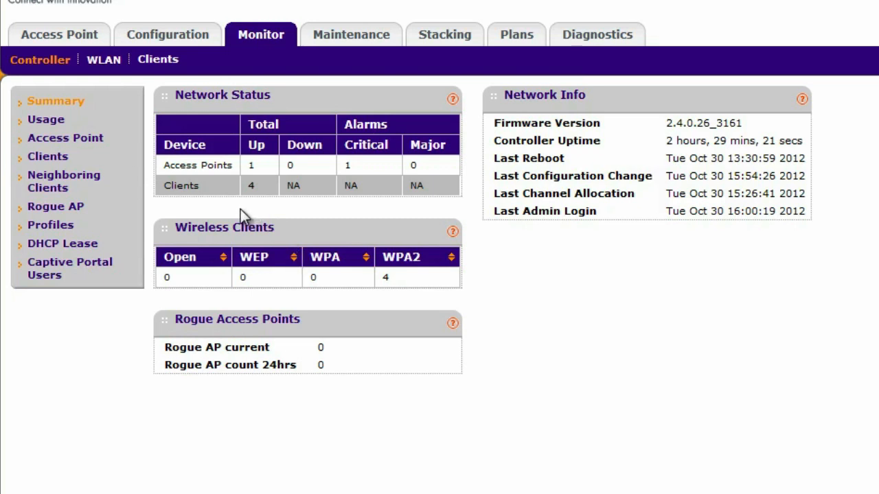
{"action": "mouse_move", "coordinate": [450, 240]}
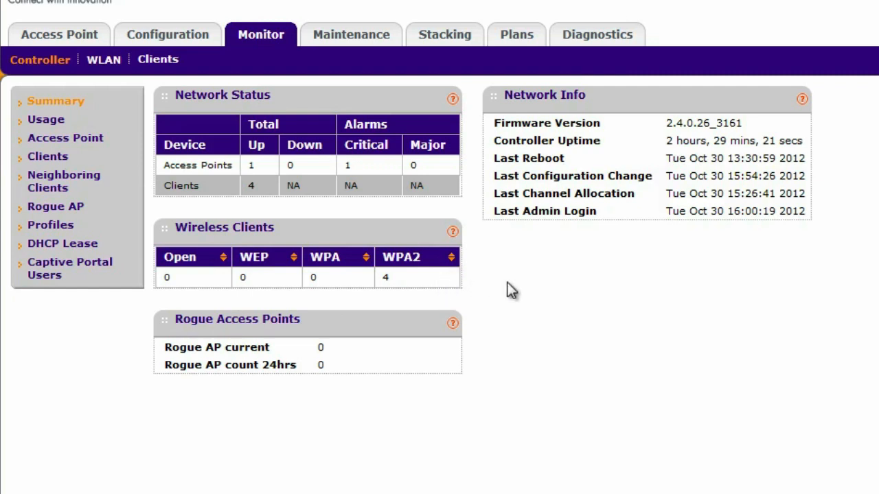
{"action": "mouse_move", "coordinate": [376, 287]}
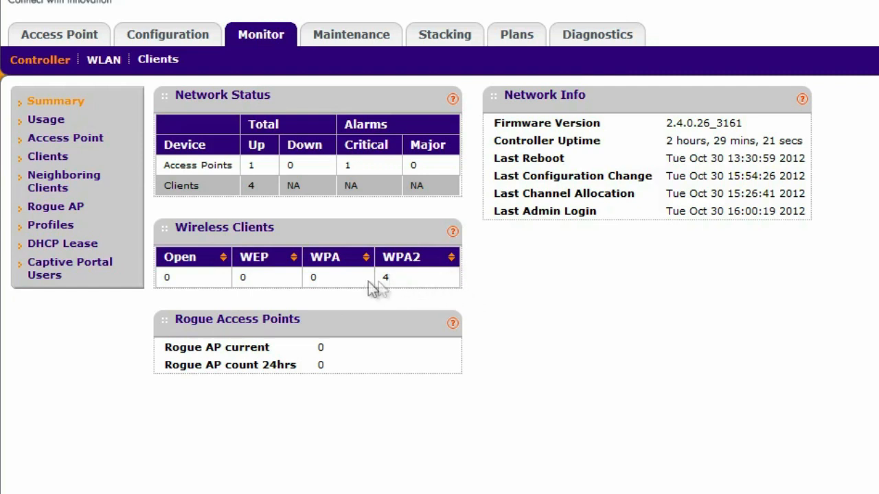
{"action": "mouse_move", "coordinate": [433, 289]}
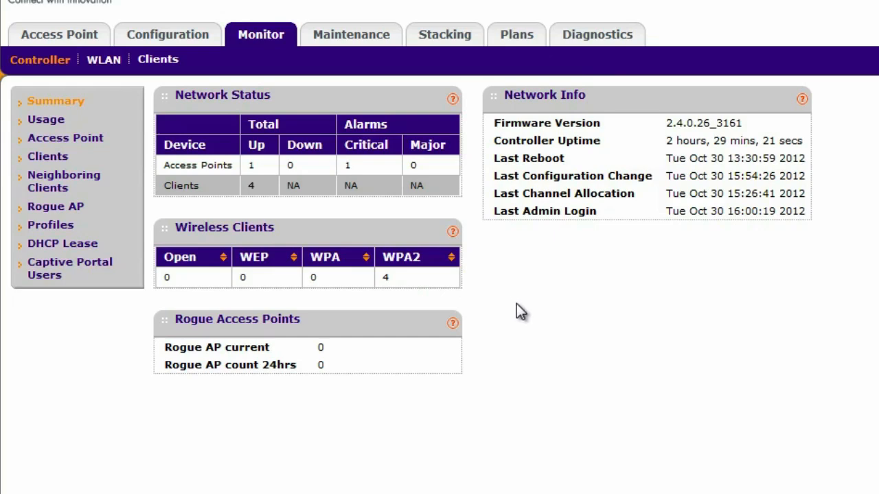
{"action": "mouse_move", "coordinate": [529, 319]}
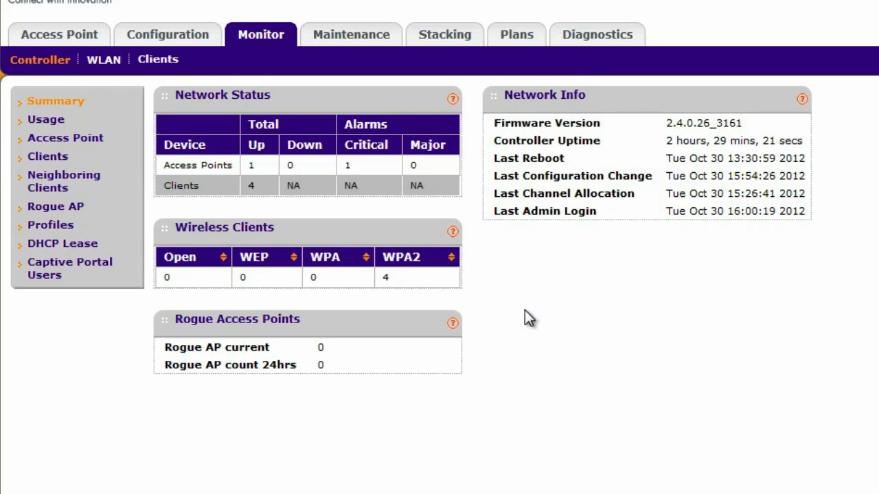
{"action": "mouse_move", "coordinate": [615, 159]}
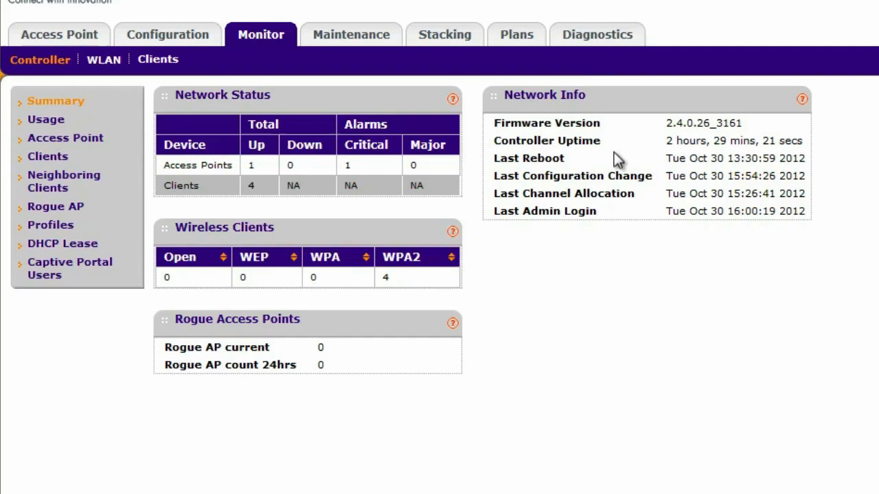
{"action": "mouse_move", "coordinate": [597, 192]}
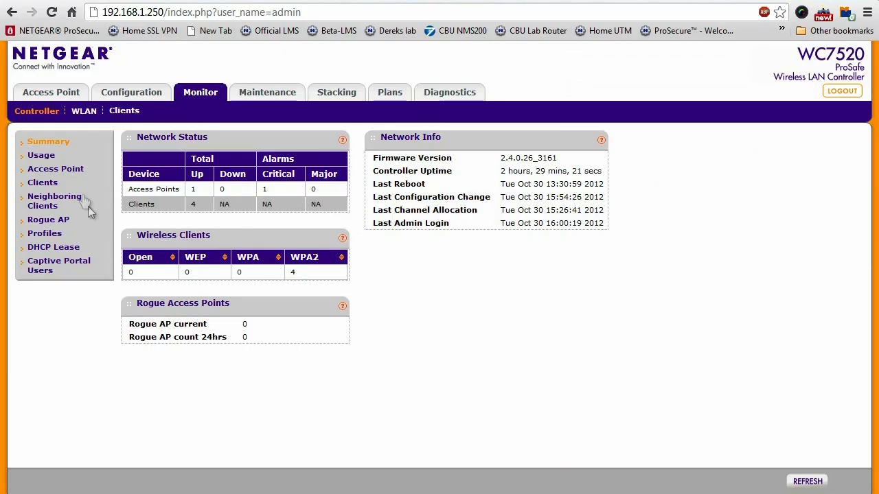
{"action": "mouse_move", "coordinate": [52, 170]}
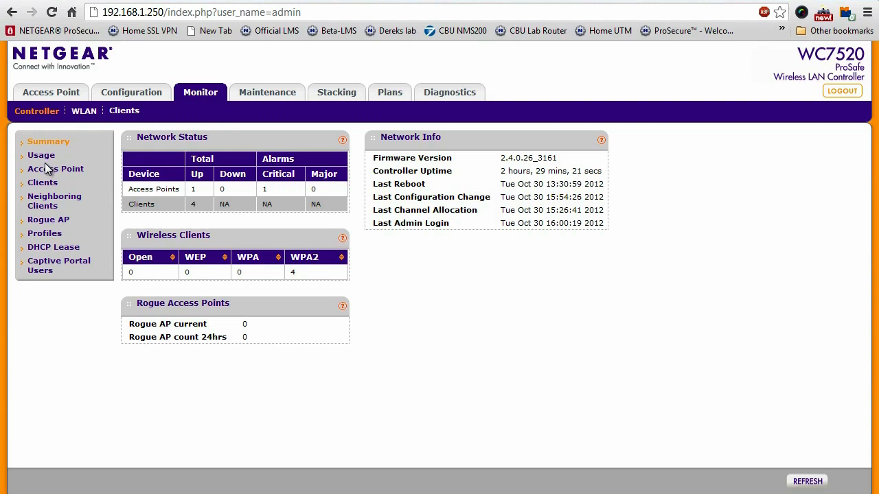
{"action": "mouse_move", "coordinate": [48, 171]}
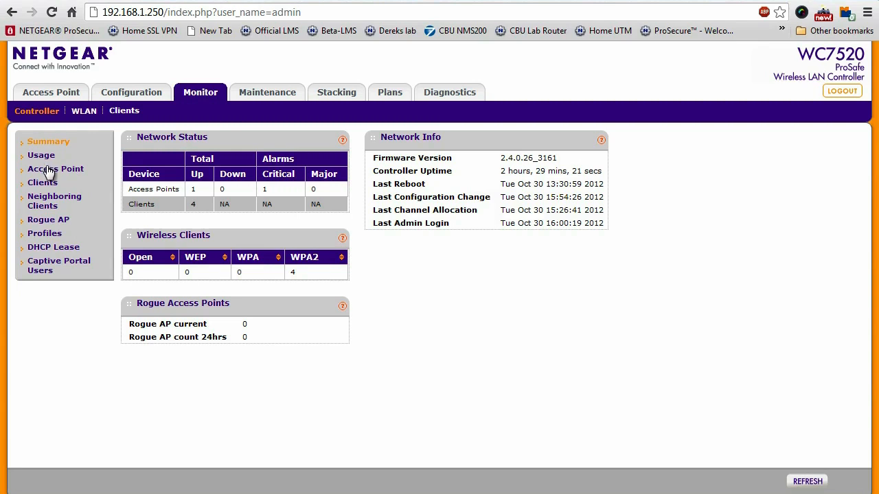
Show the Access Point monitoring list with health, MAC and IP of managed APs
{"action": "left_click", "coordinate": [55, 168]}
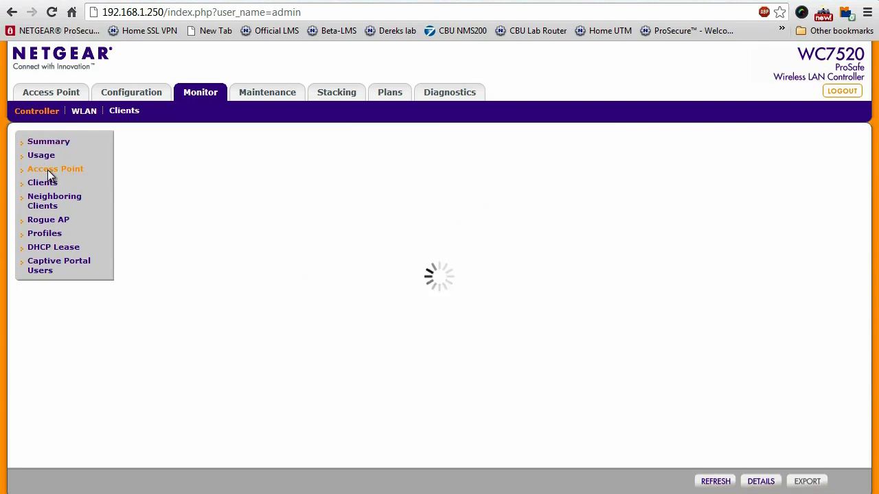
{"action": "left_click", "coordinate": [55, 168]}
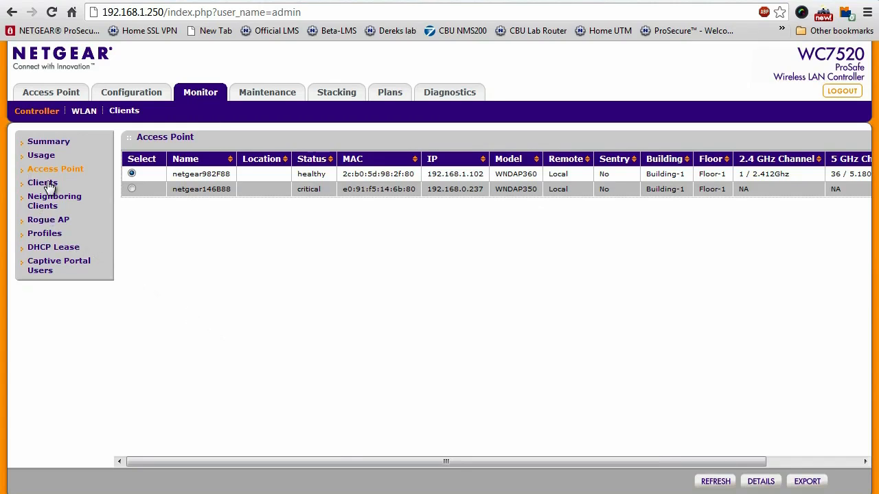
Show the Clients monitoring list with MAC, IP, AP name, SSID and security
{"action": "left_click", "coordinate": [41, 182]}
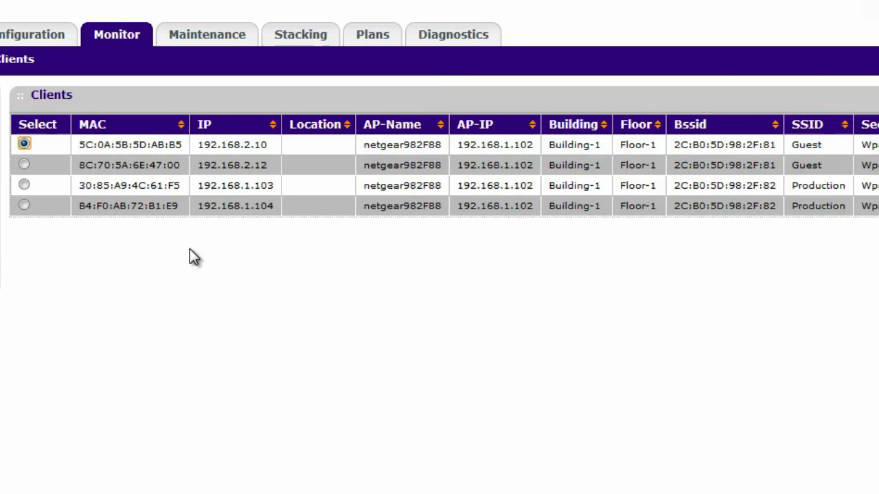
{"action": "mouse_move", "coordinate": [195, 249]}
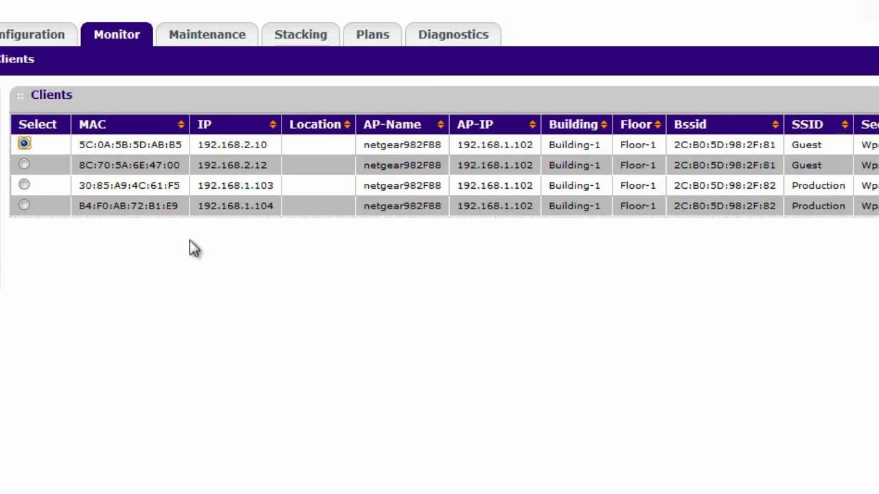
{"action": "mouse_move", "coordinate": [450, 258]}
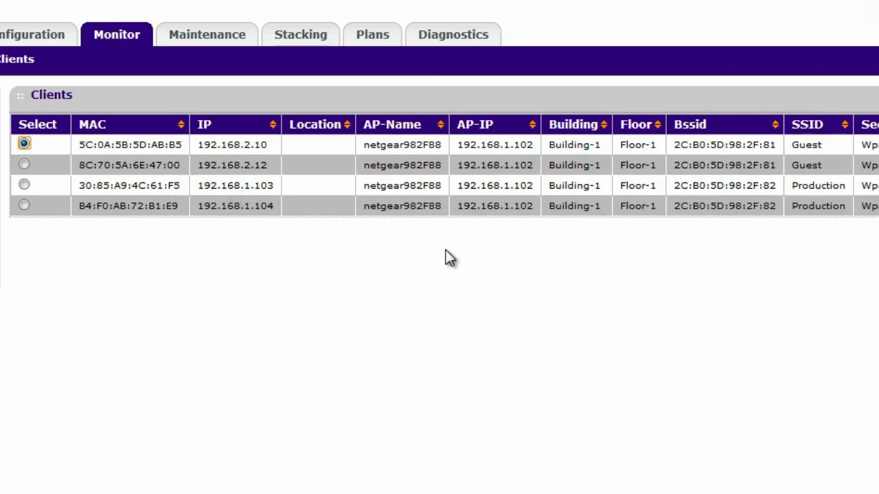
{"action": "mouse_move", "coordinate": [442, 260]}
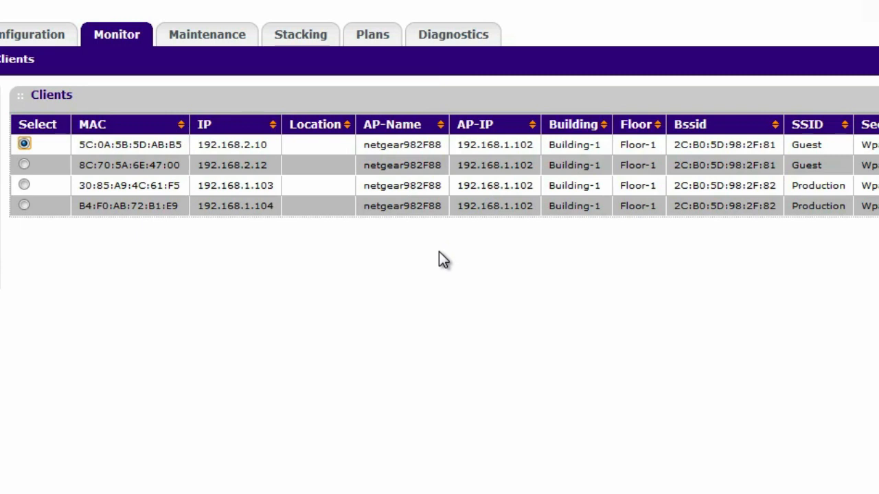
{"action": "mouse_move", "coordinate": [442, 264]}
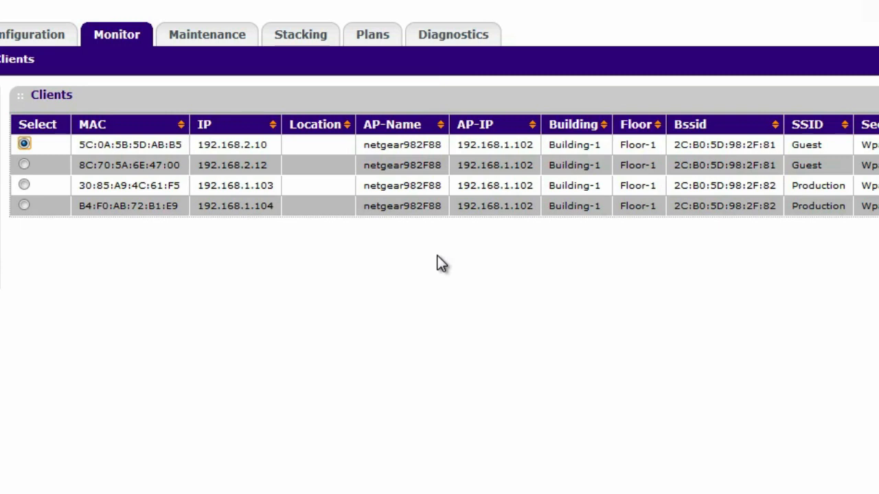
{"action": "mouse_move", "coordinate": [368, 253]}
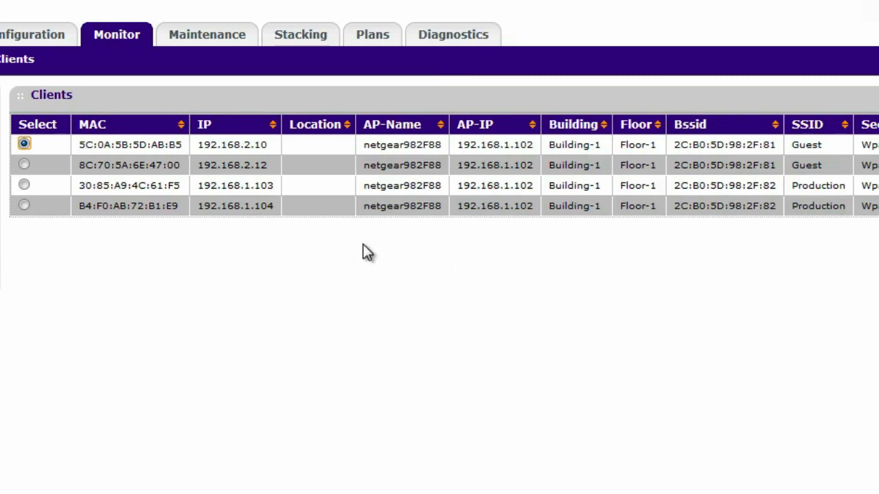
{"action": "mouse_move", "coordinate": [263, 206]}
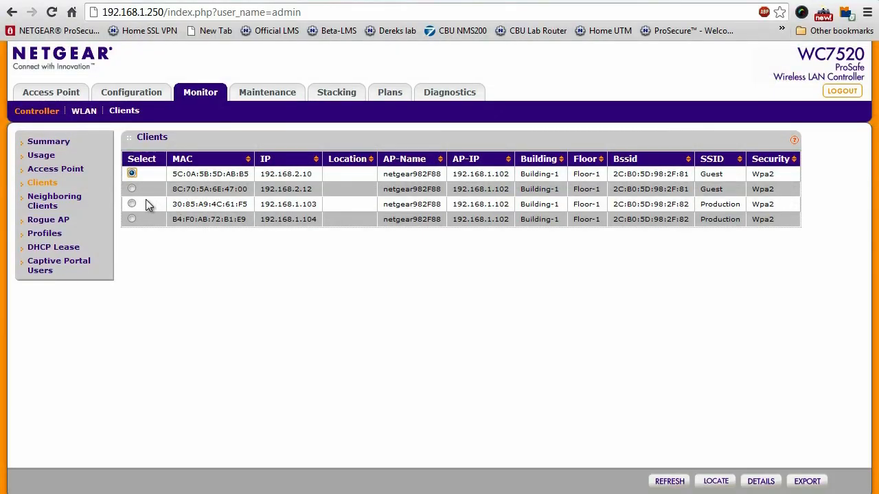
{"action": "mouse_move", "coordinate": [71, 204]}
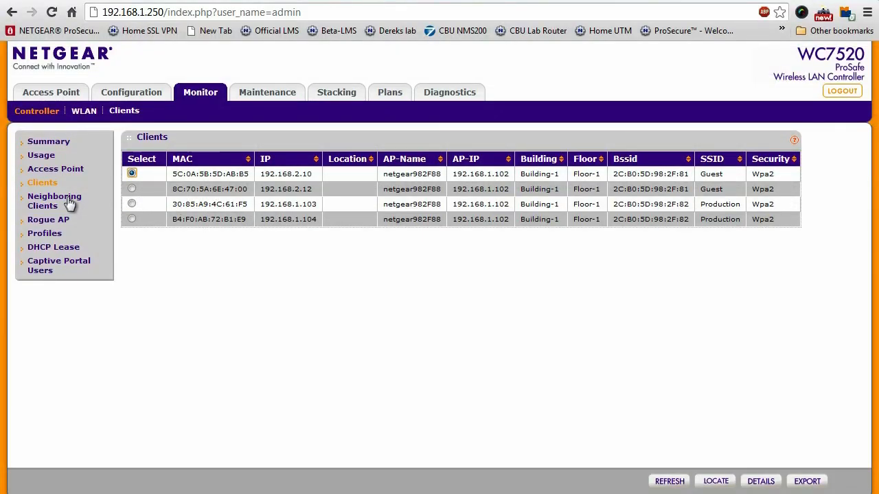
Show the Neighboring Clients list and review the RSSI and Rogue columns
{"action": "left_click", "coordinate": [55, 201]}
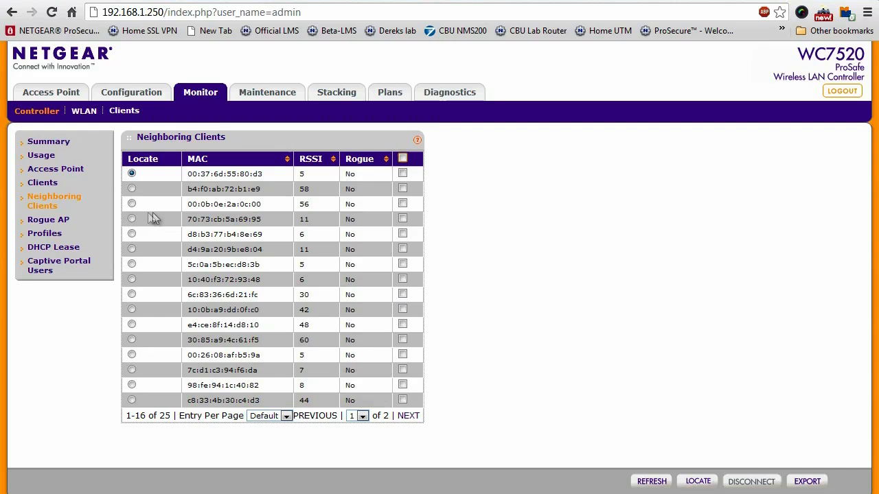
{"action": "mouse_move", "coordinate": [398, 239]}
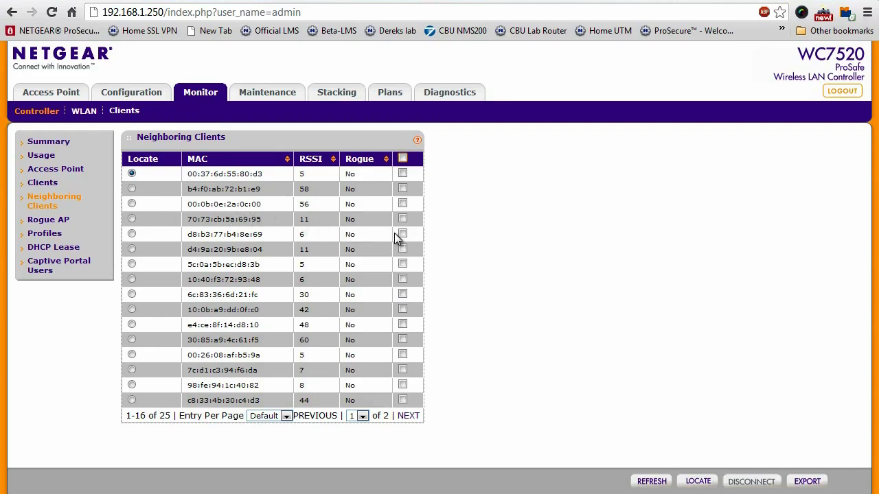
{"action": "left_click", "coordinate": [403, 233]}
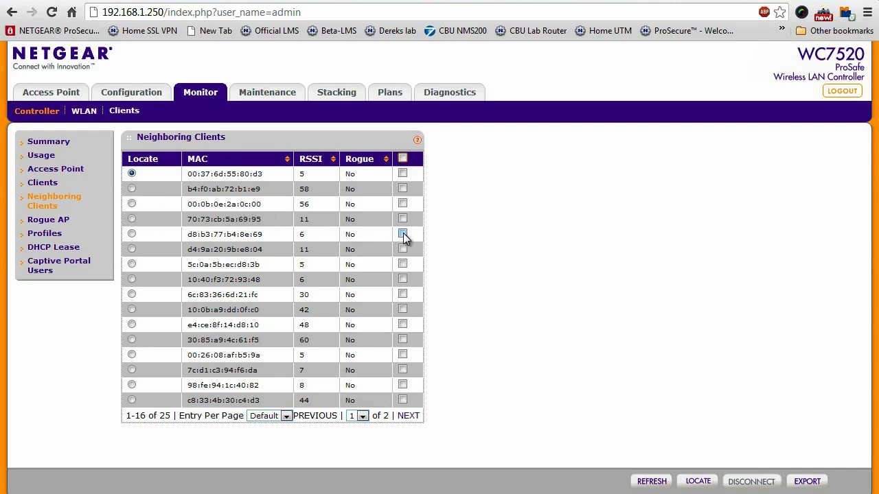
{"action": "left_click", "coordinate": [402, 233]}
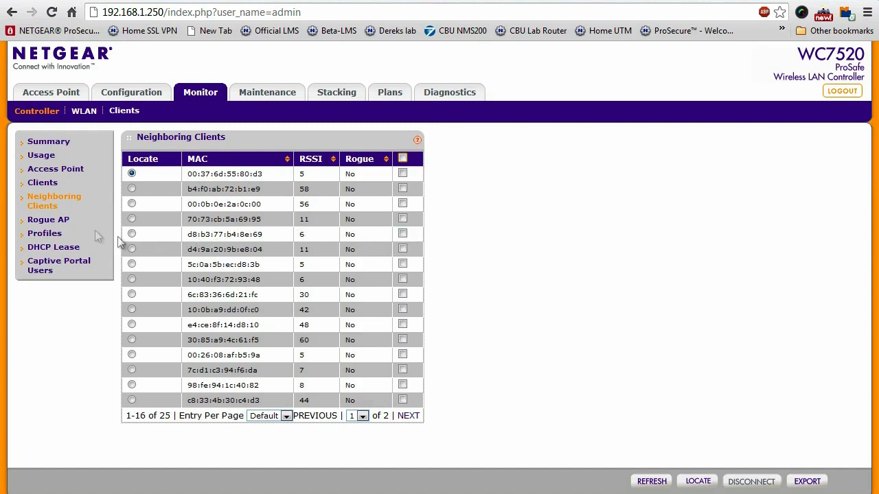
Check the empty Rogue AP list, then go to the Maintenance section
{"action": "left_click", "coordinate": [48, 219]}
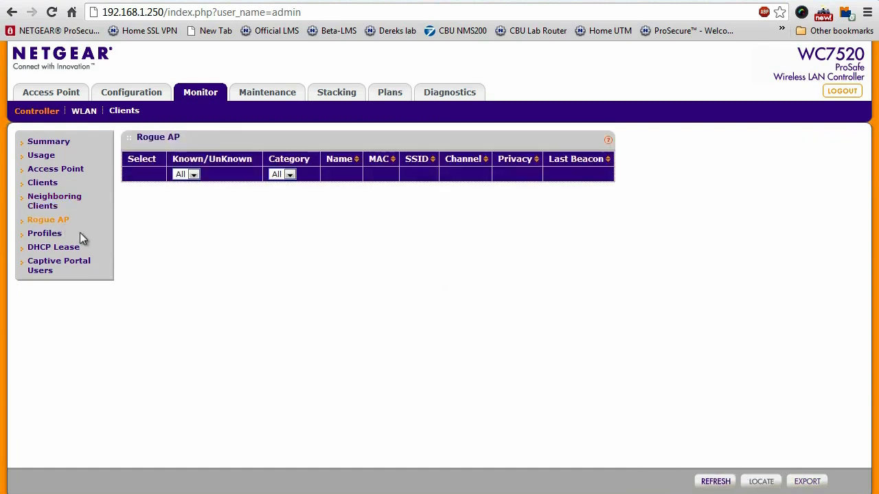
{"action": "mouse_move", "coordinate": [146, 239]}
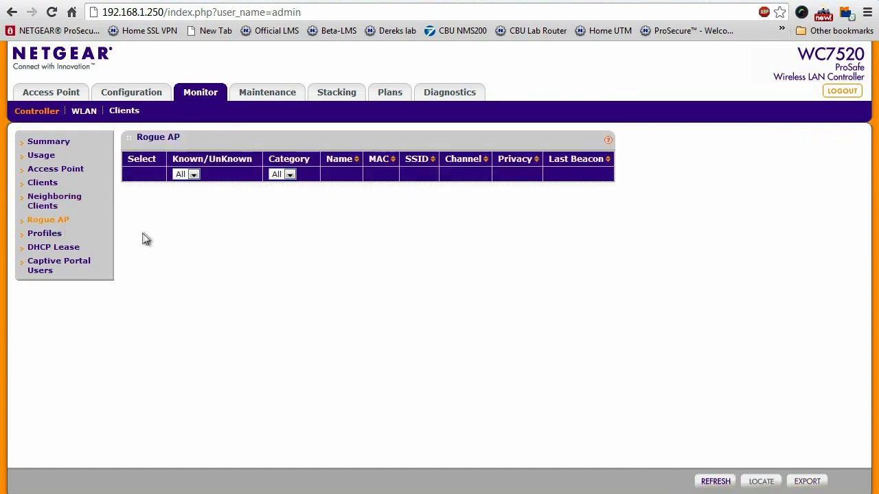
{"action": "mouse_move", "coordinate": [154, 236]}
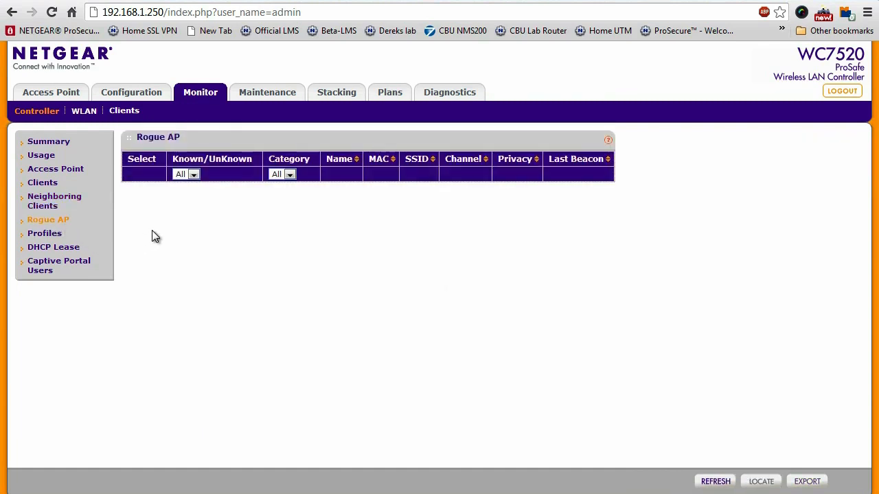
{"action": "mouse_move", "coordinate": [158, 252]}
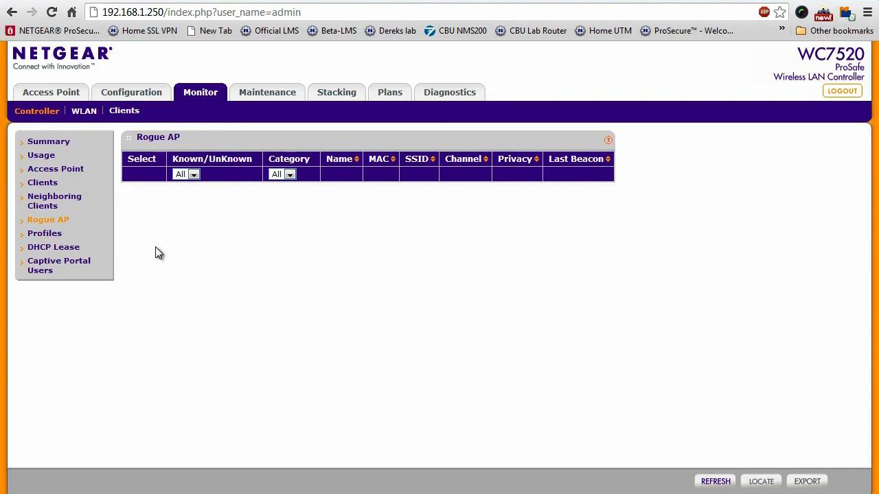
{"action": "mouse_move", "coordinate": [178, 241]}
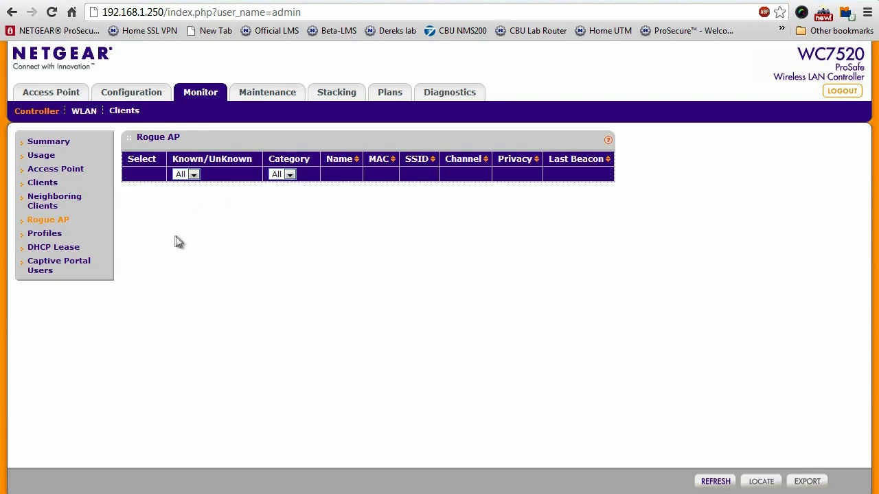
{"action": "mouse_move", "coordinate": [162, 218]}
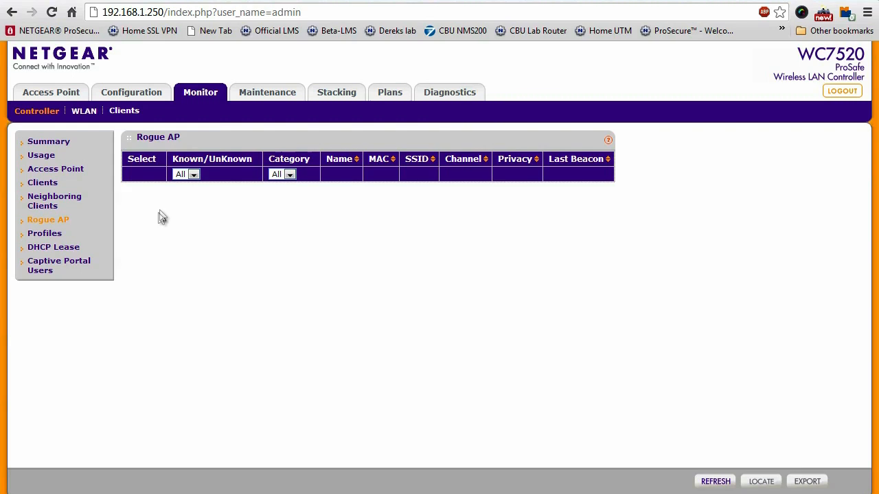
{"action": "mouse_move", "coordinate": [273, 115]}
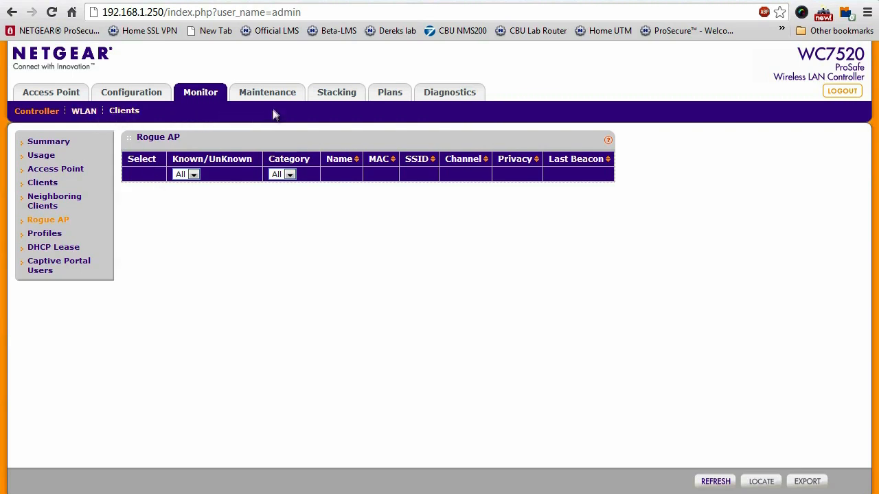
{"action": "left_click", "coordinate": [266, 92]}
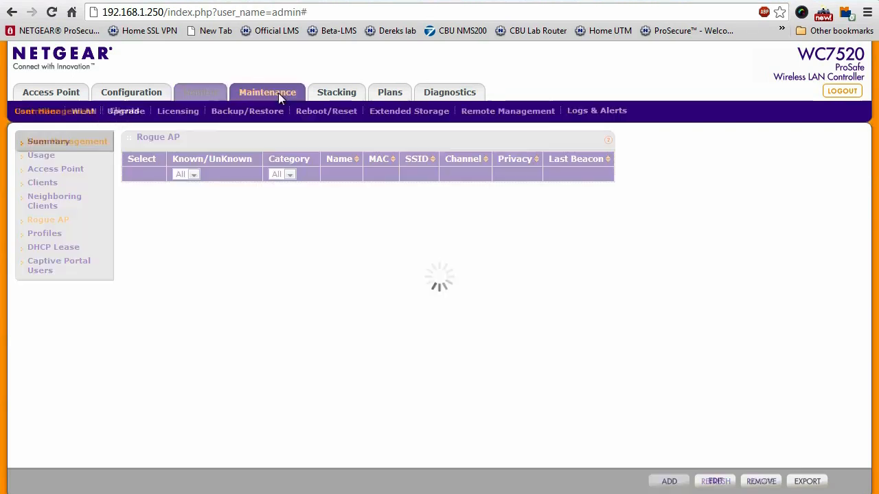
Review the System Alerts log under Logs & Alerts, then move to RF Events
{"action": "left_click", "coordinate": [55, 110]}
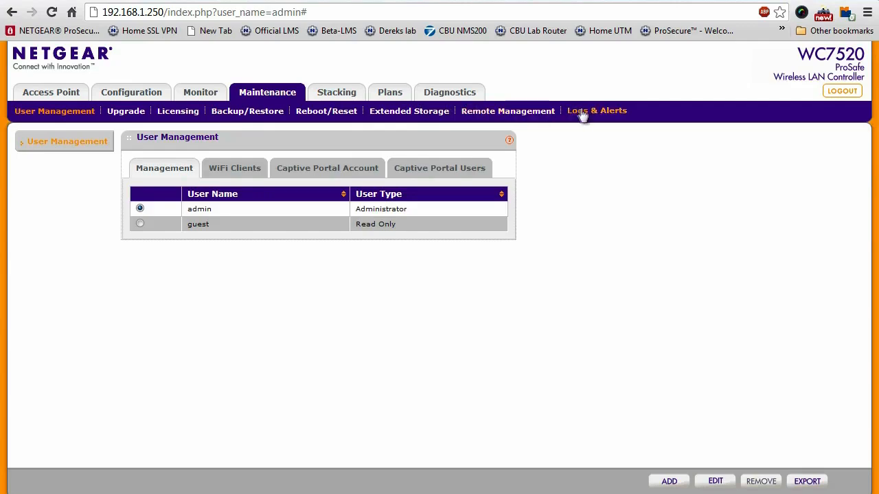
{"action": "left_click", "coordinate": [596, 110]}
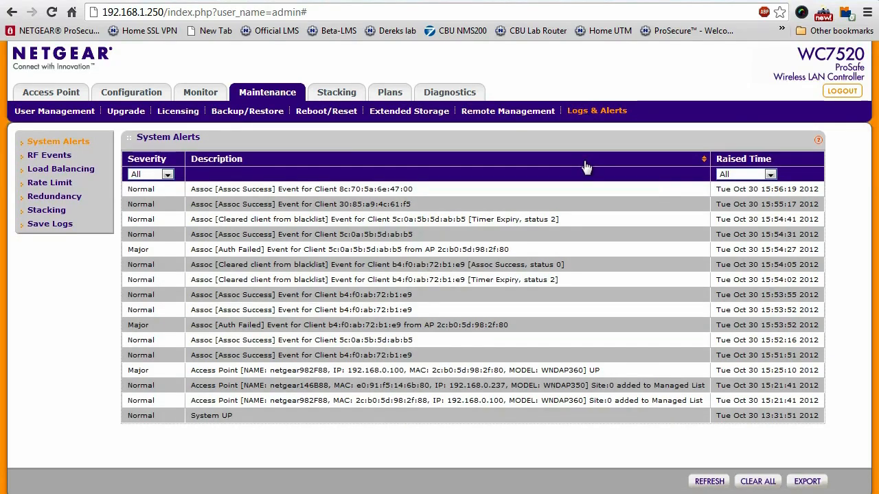
{"action": "mouse_move", "coordinate": [582, 209]}
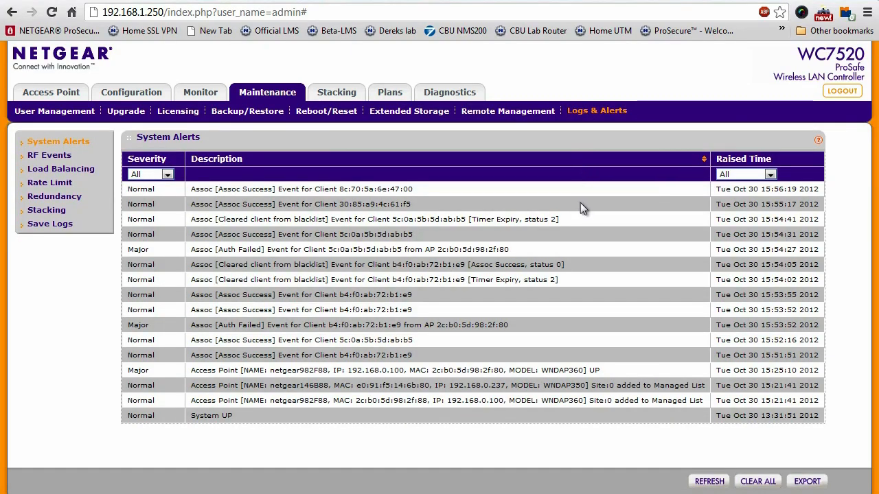
{"action": "mouse_move", "coordinate": [589, 235]}
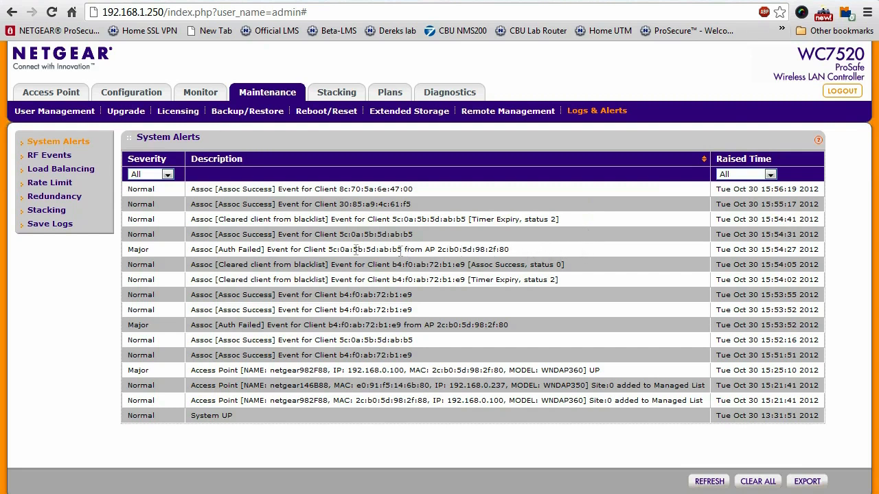
{"action": "mouse_move", "coordinate": [60, 168]}
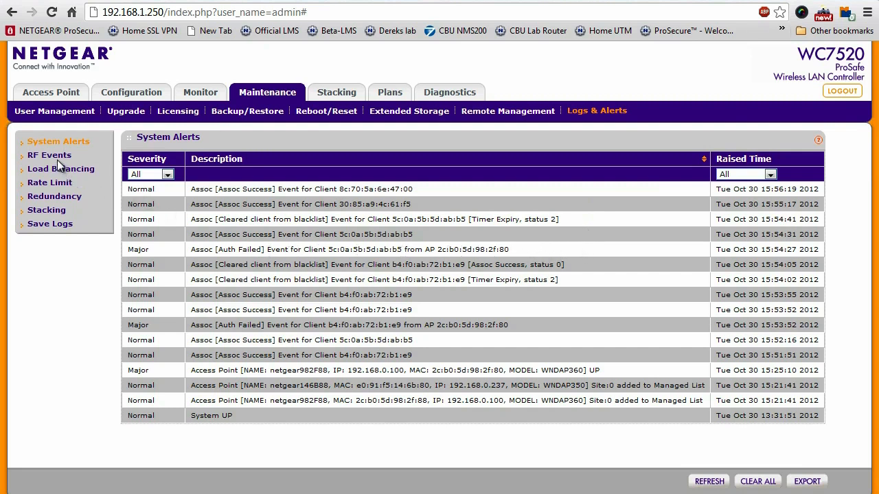
{"action": "left_click", "coordinate": [50, 153]}
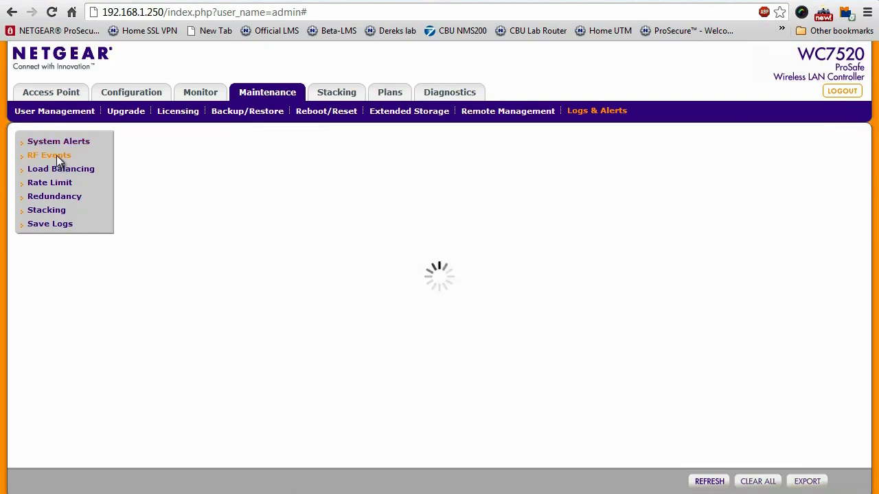
View the empty RF Events log, then the empty Load Balancing log
{"action": "left_click", "coordinate": [49, 155]}
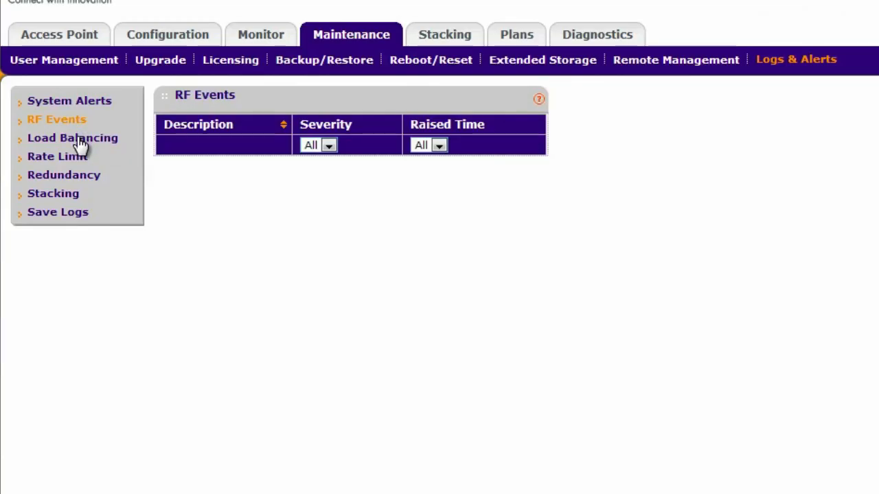
{"action": "left_click", "coordinate": [72, 137]}
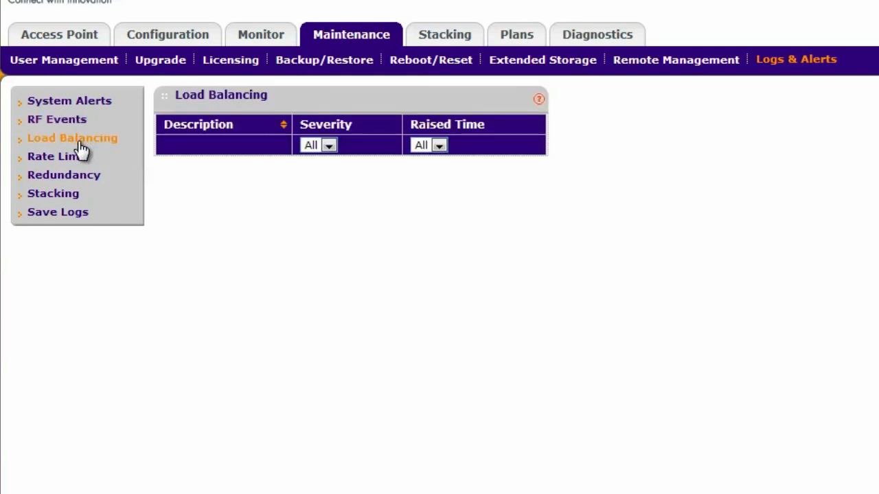
{"action": "mouse_move", "coordinate": [167, 201]}
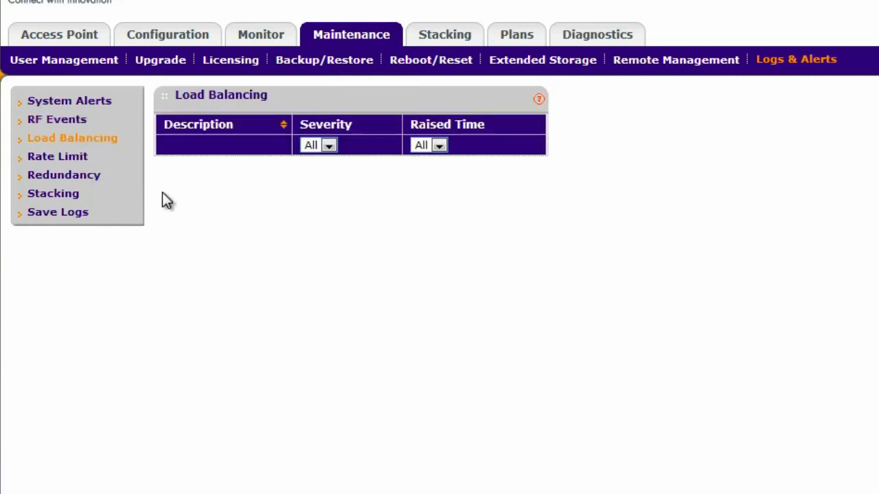